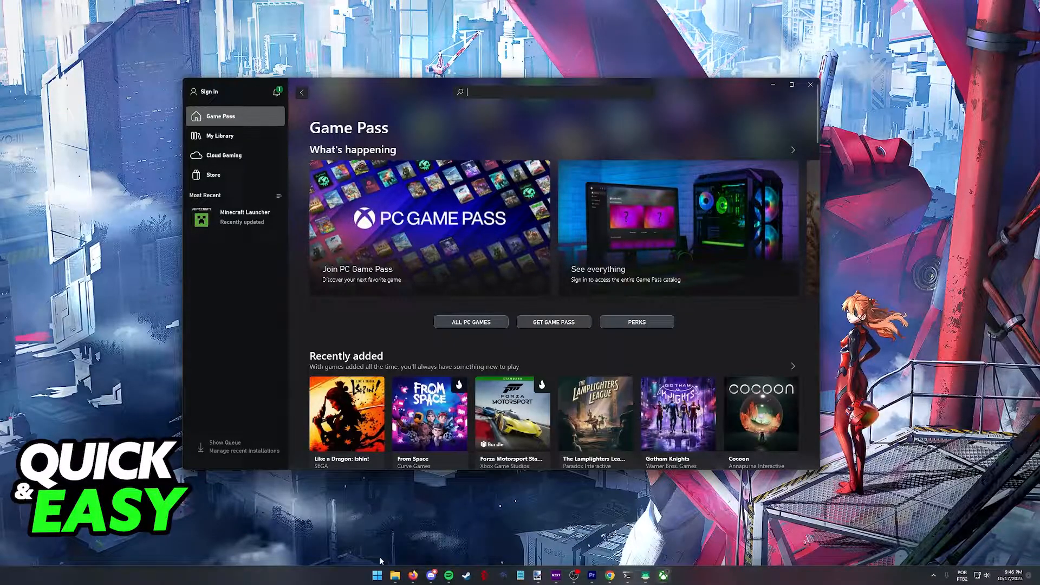
mouse_move(246, 413)
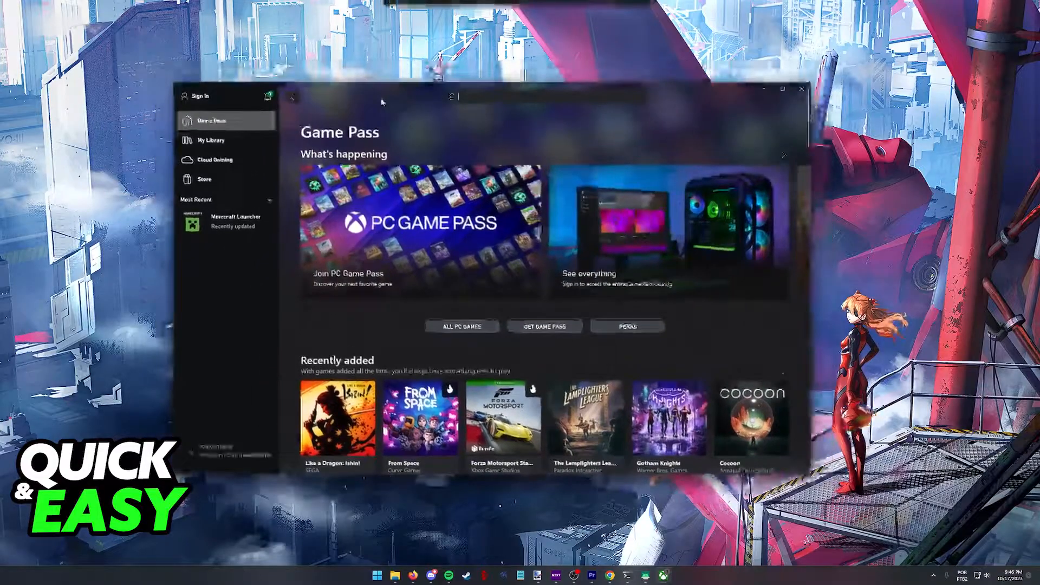
- Maximize the Xbox app window to full screen while still signed out
click(782, 89)
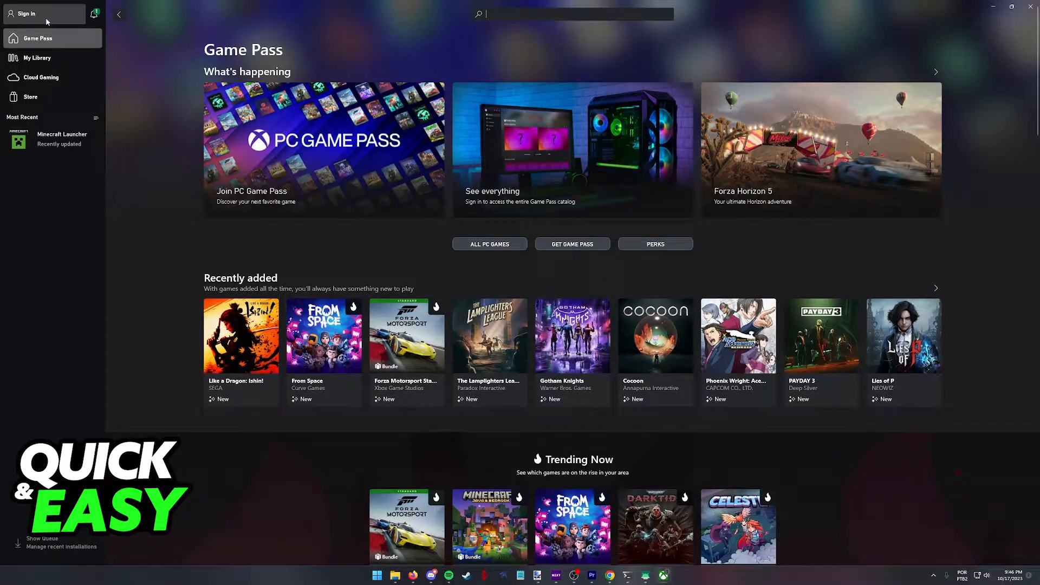
click(26, 13)
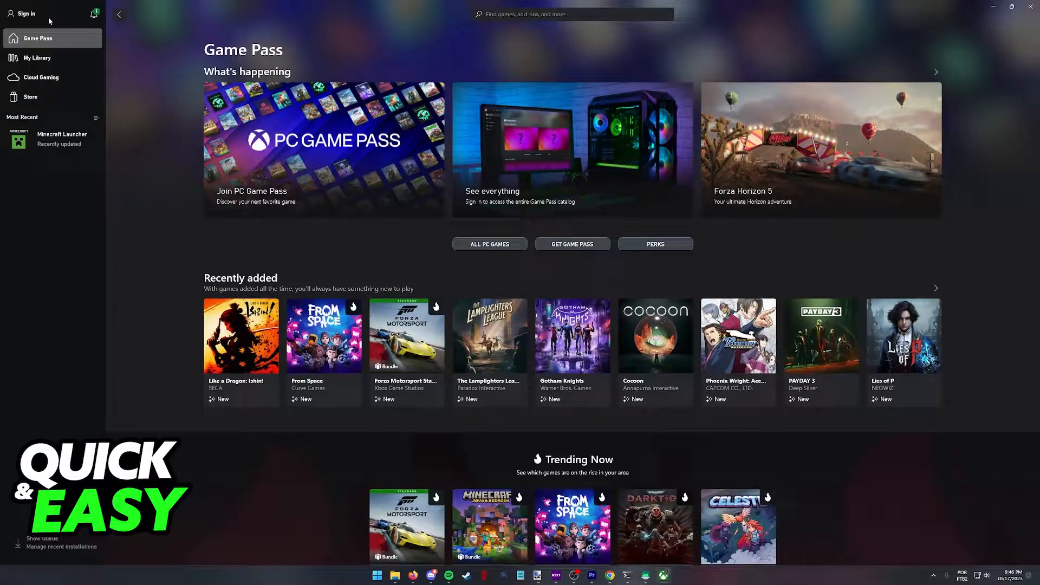
- Bring up the Xbox 'Join the community' sign-in prompt from the sidebar
click(26, 13)
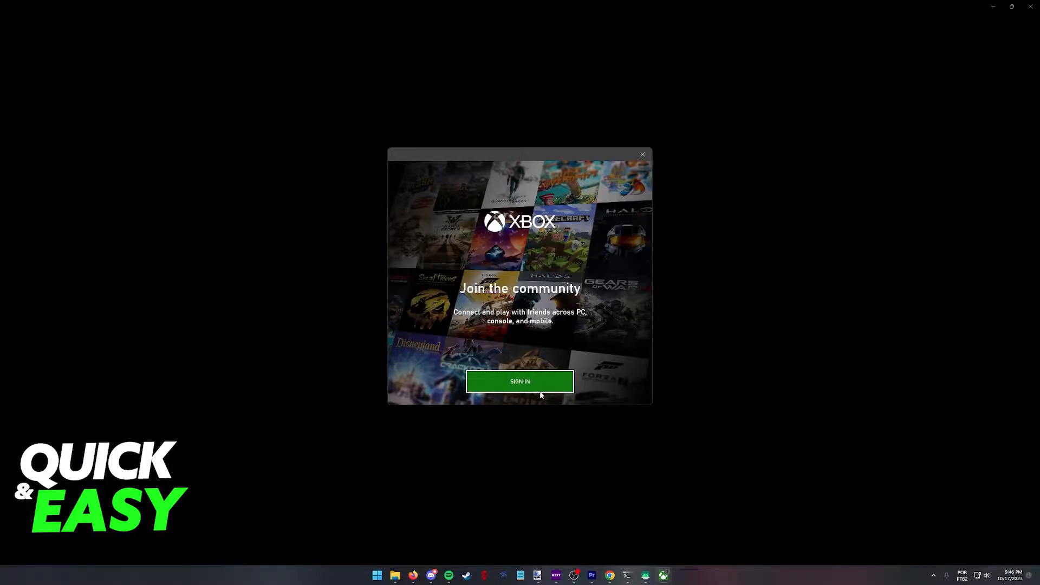
- Sign in, browse the personalized Game Pass home, and open the profile menu
click(520, 381)
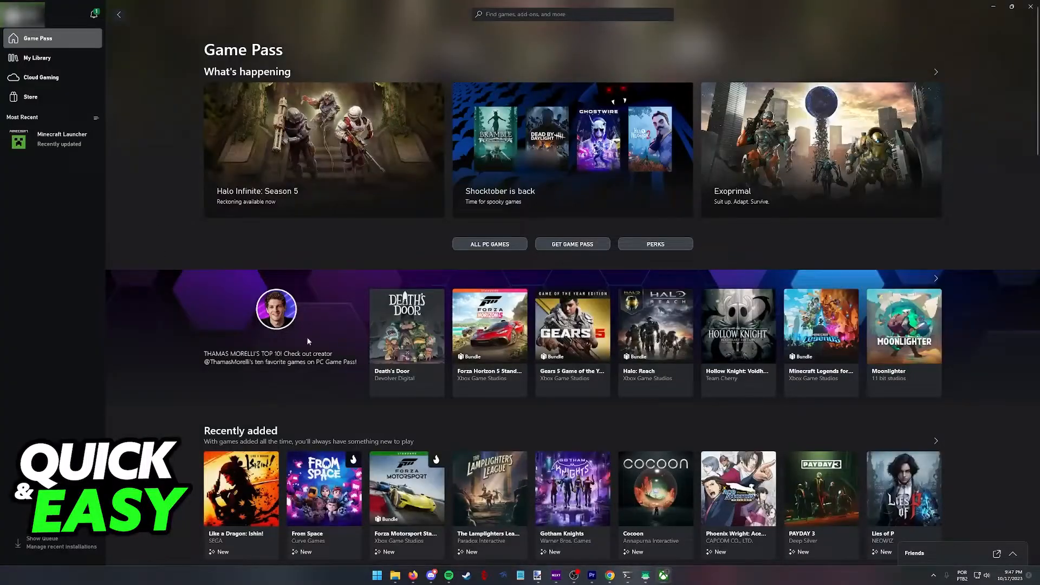
scroll(down, 3)
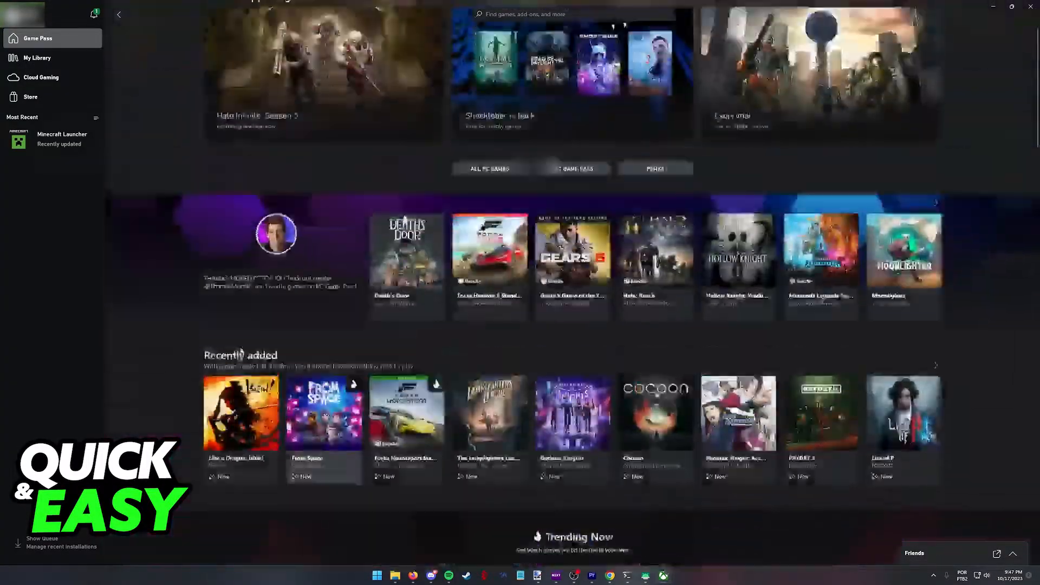
scroll(down, 3)
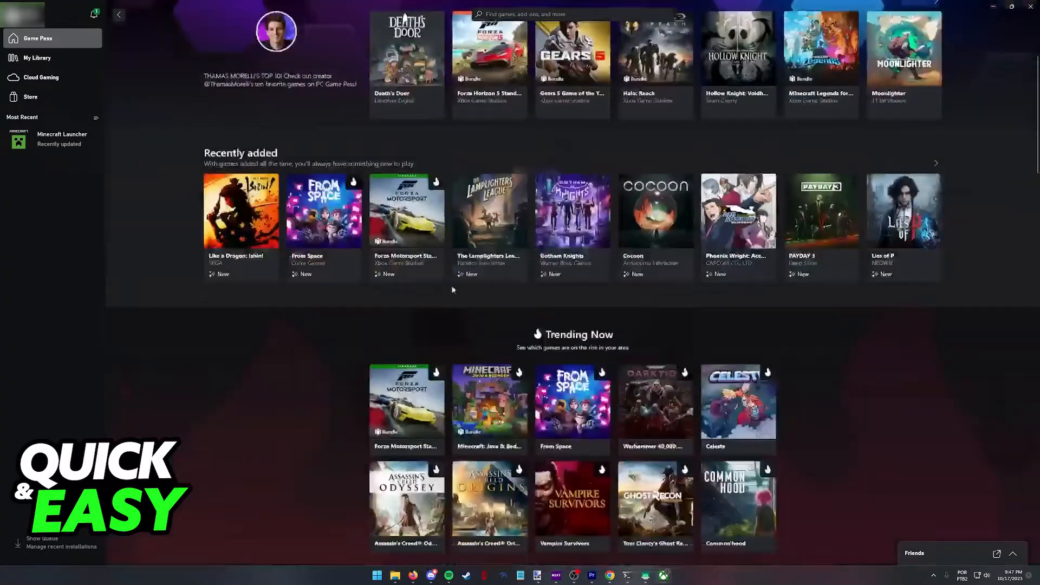
scroll(down, 3)
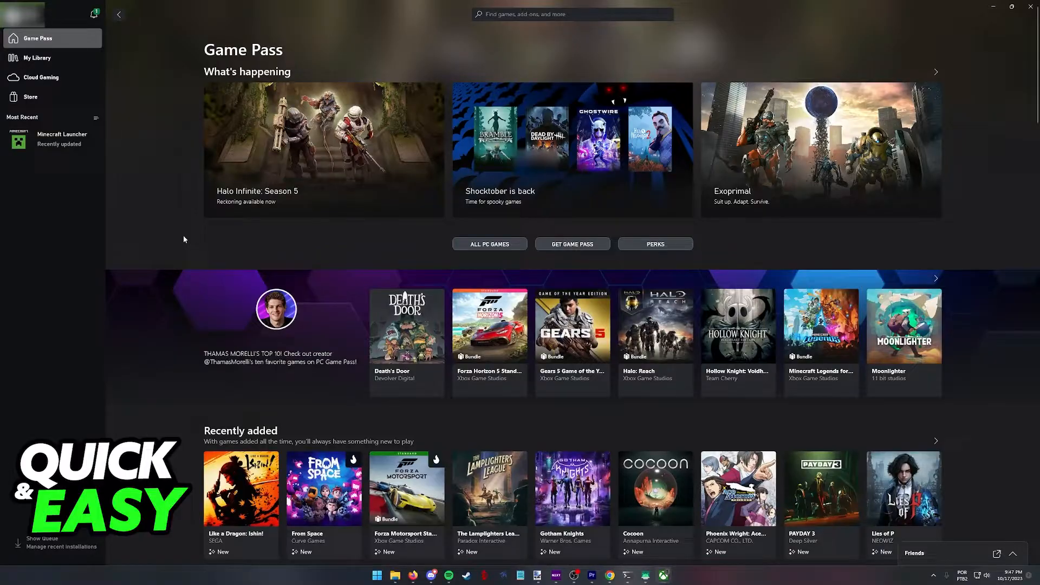
click(23, 15)
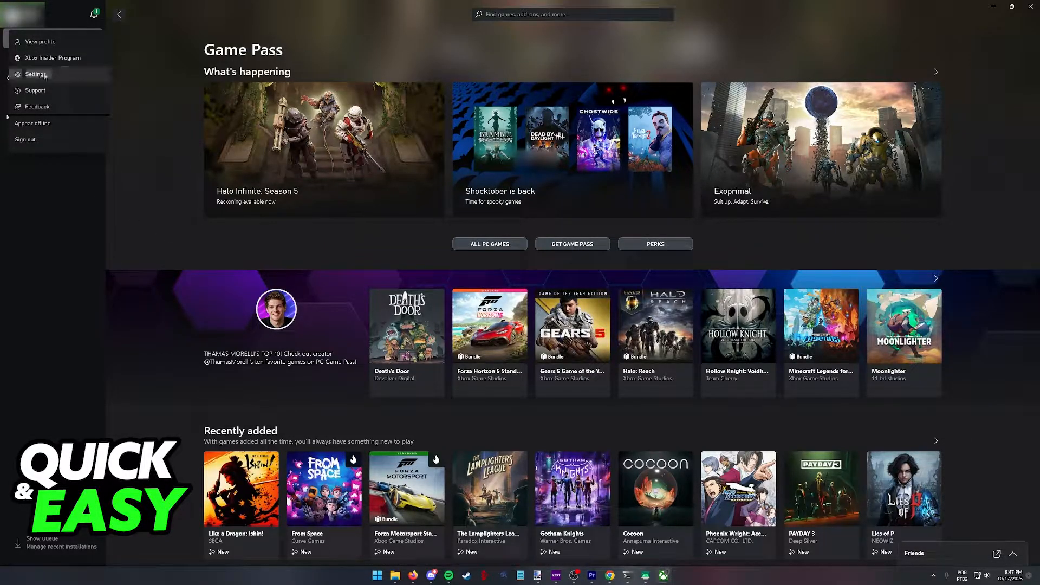
- Open Settings and choose 'Change my Microsoft Store account' on the Account page
click(35, 73)
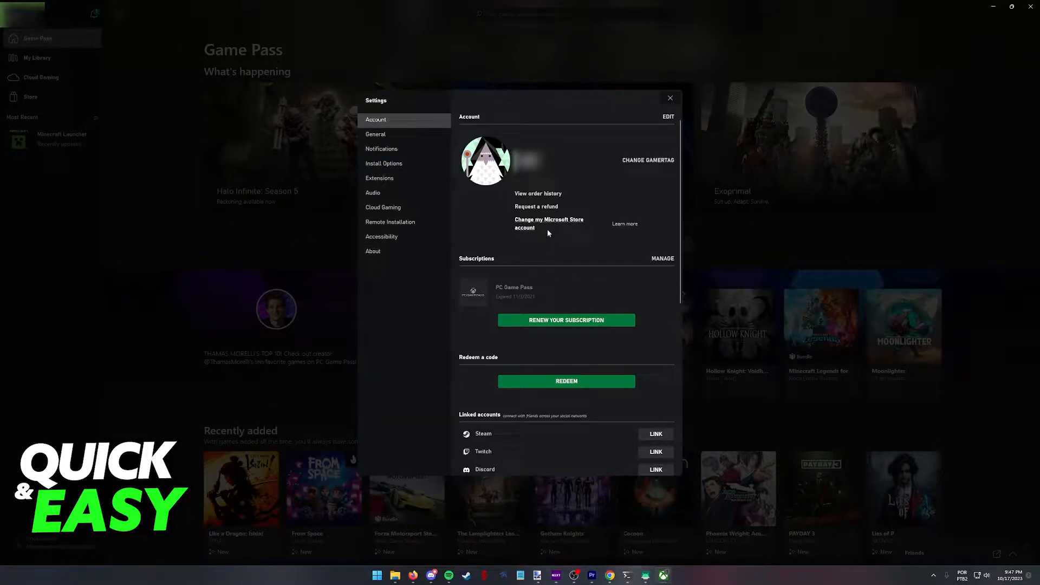
click(549, 224)
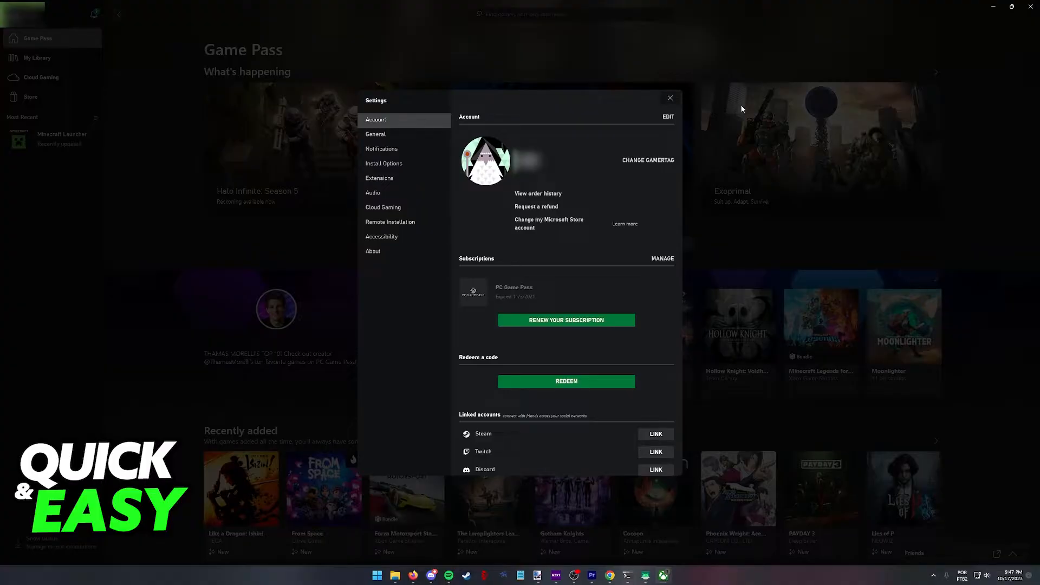
- Close Settings and view My Library with its six Minecraft titles
click(669, 97)
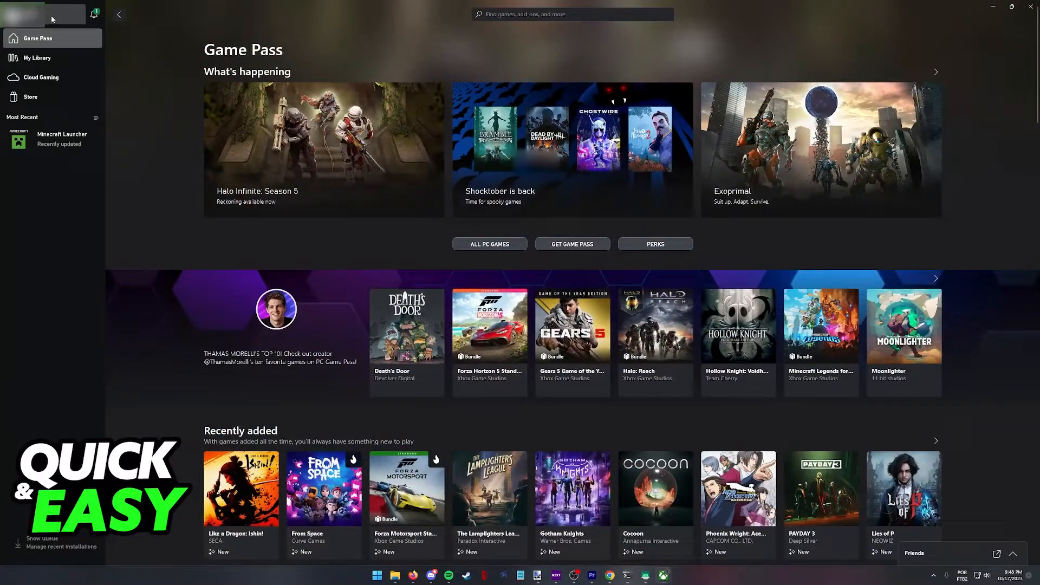
scroll(down, 3)
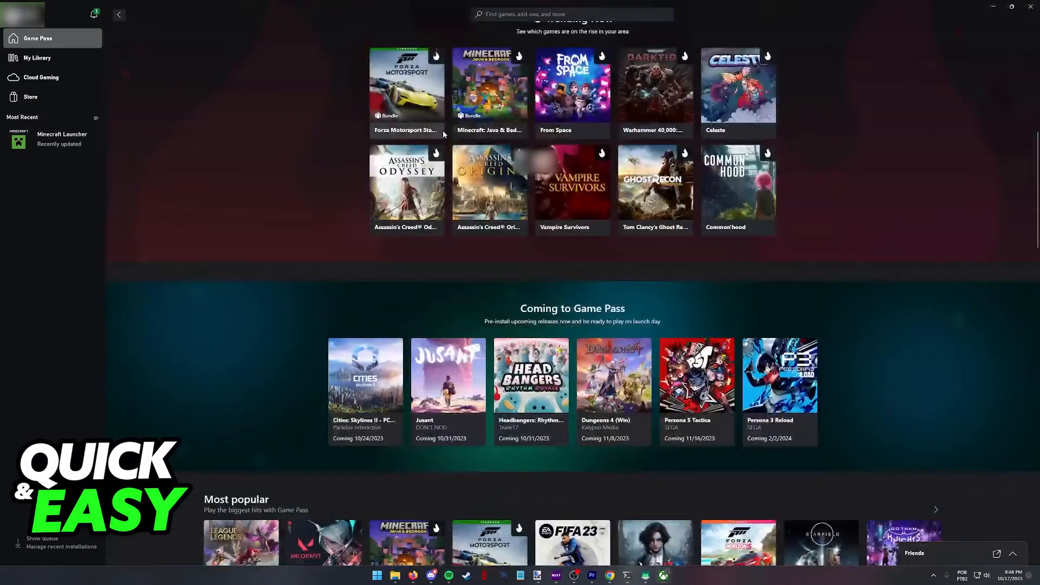
scroll(up, 3)
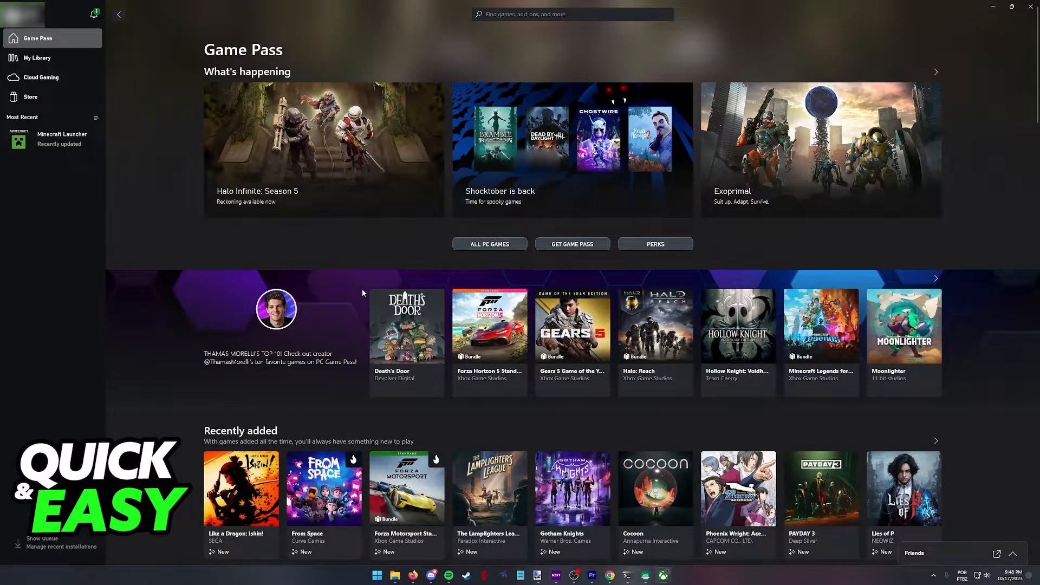
mouse_move(368, 284)
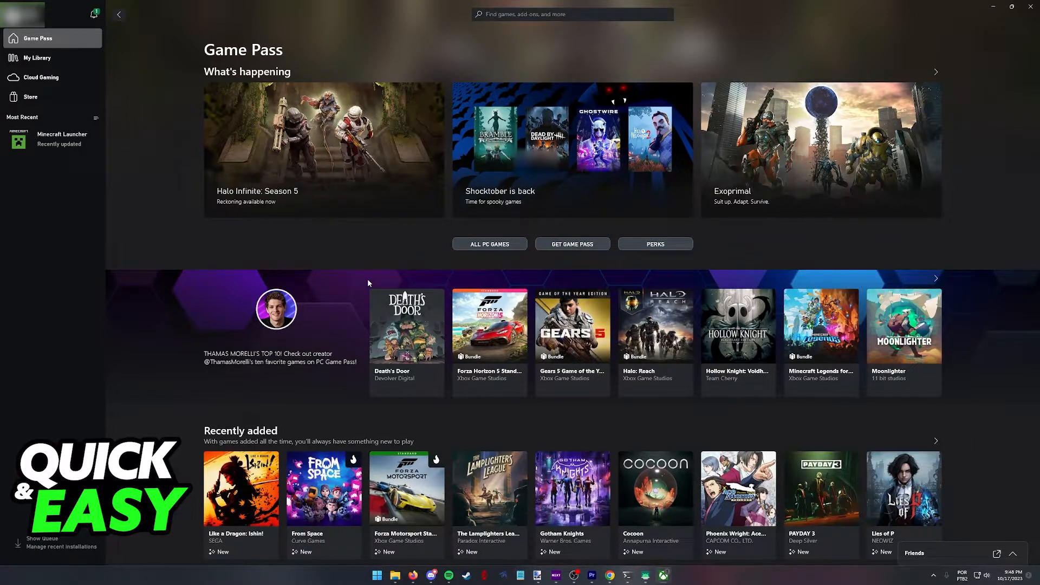
scroll(down, 3)
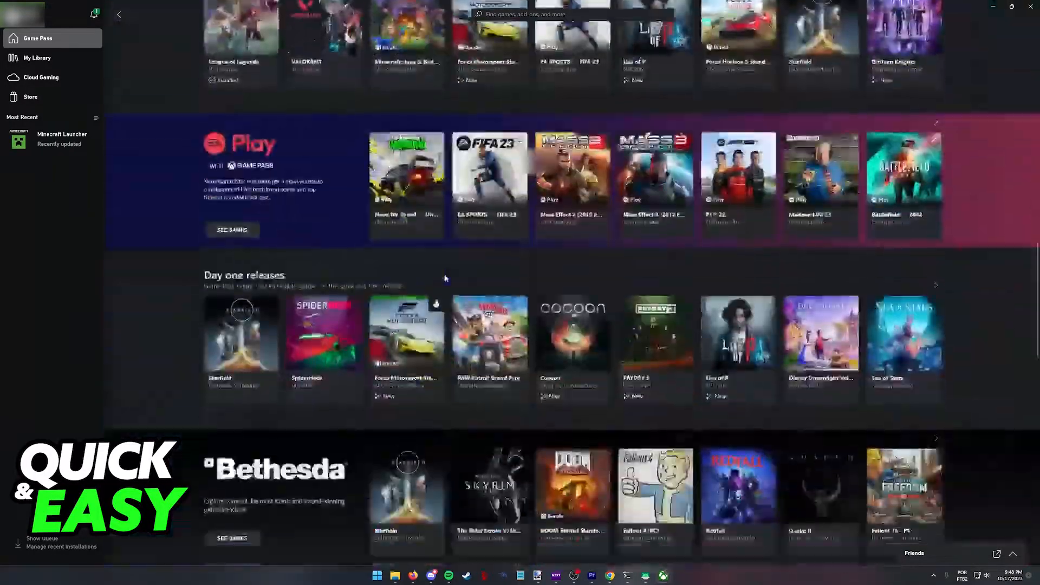
scroll(down, 3)
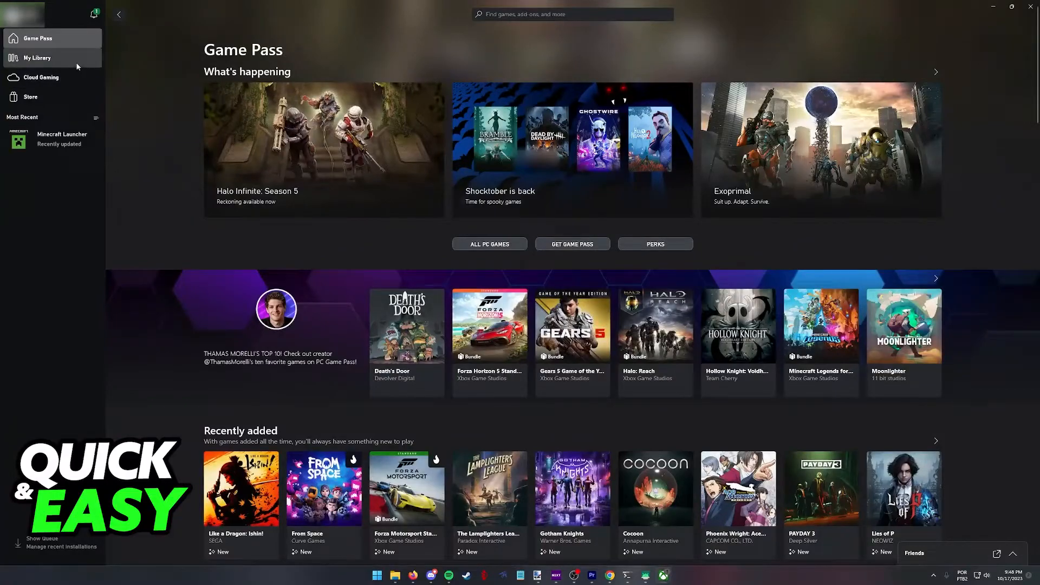
click(37, 57)
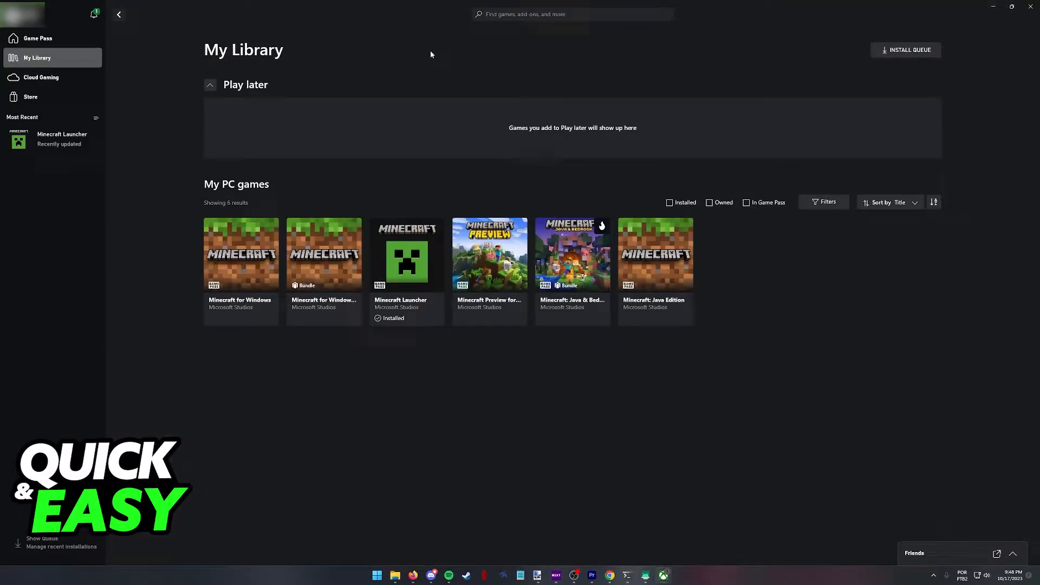